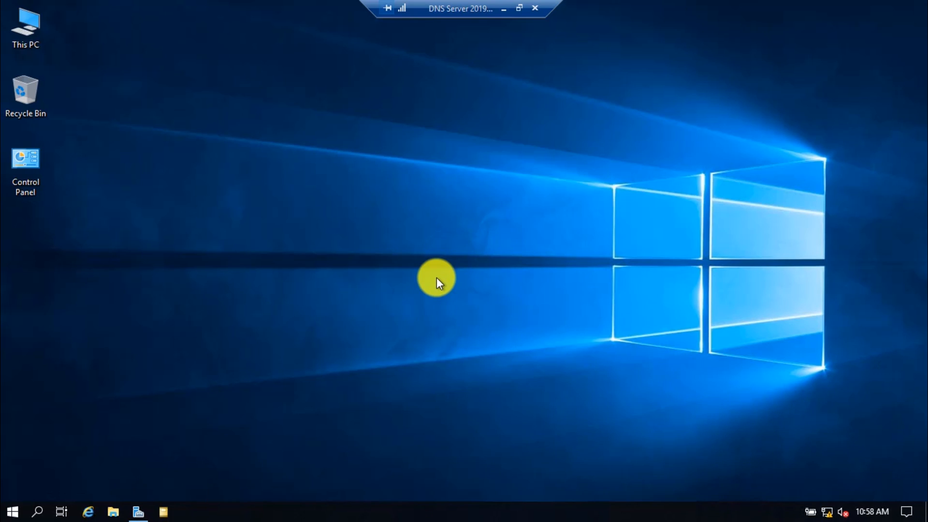
mouse_move(134, 444)
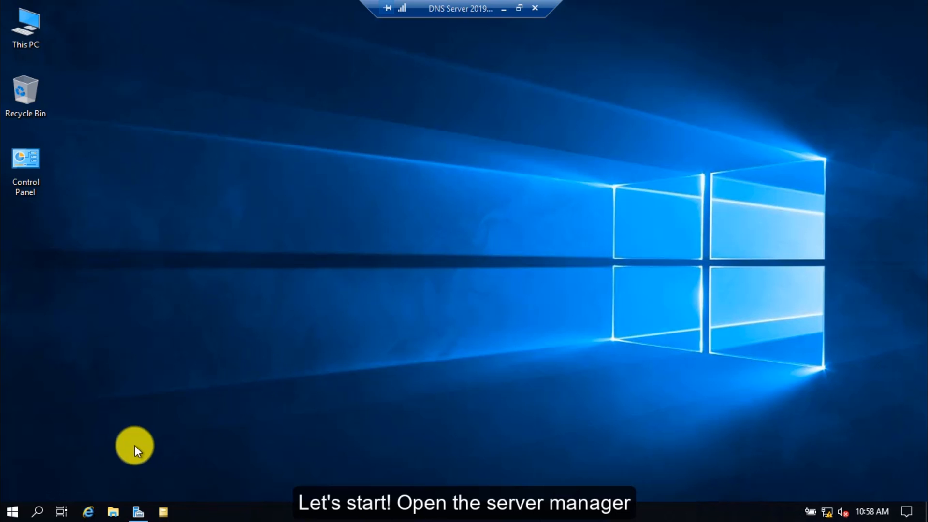
Open Server Manager from the taskbar to show its dashboard
left_click(138, 511)
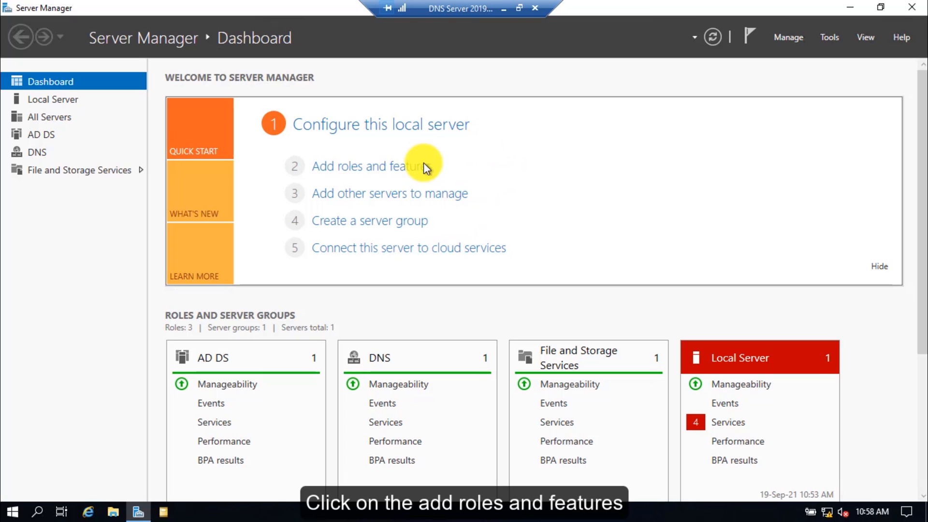
Start the Add Roles and Features Wizard with role-based installation on Net-Server-1
left_click(360, 166)
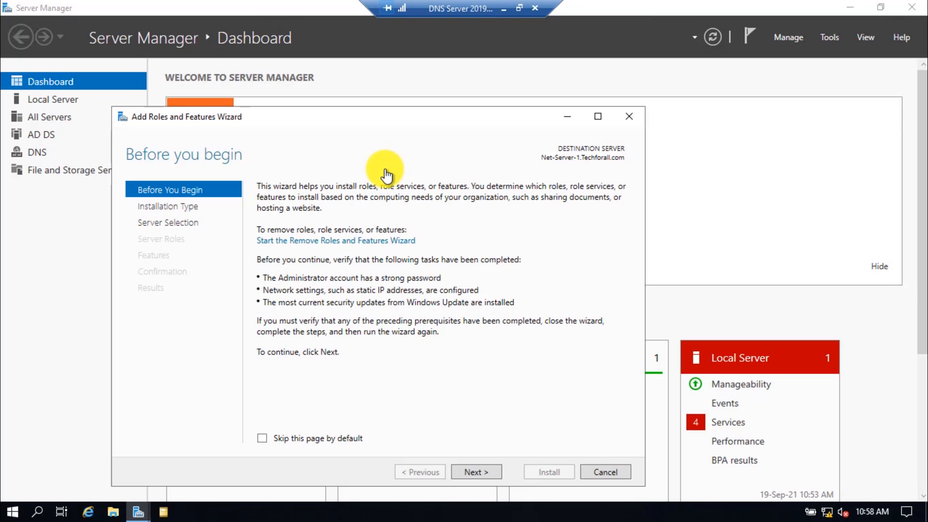
mouse_move(411, 114)
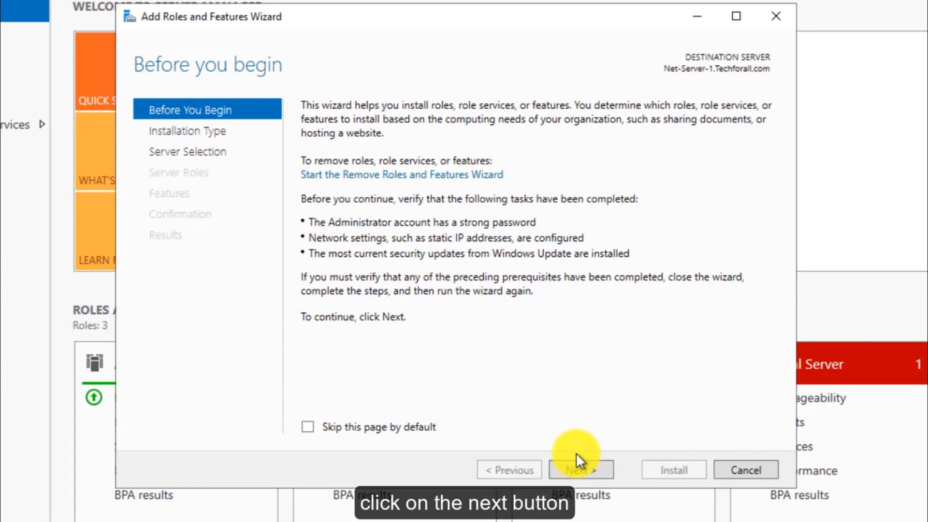
left_click(580, 470)
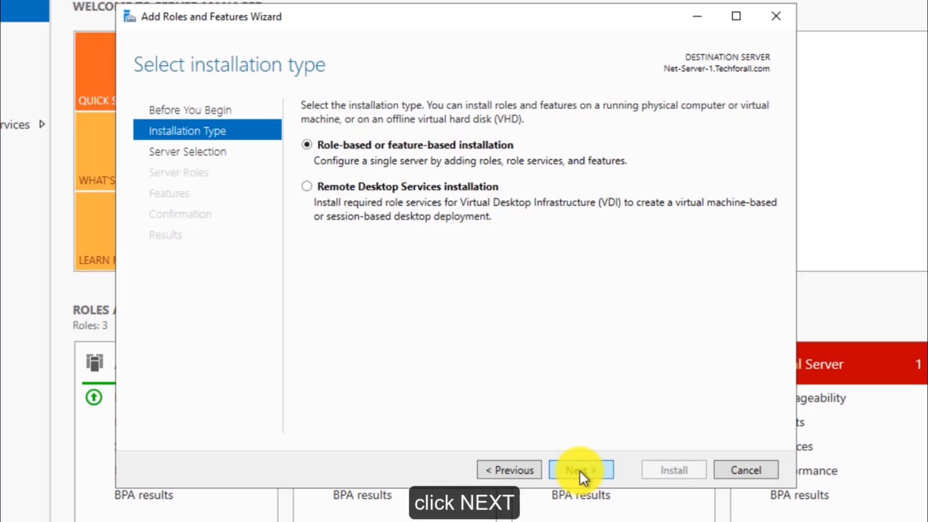
left_click(581, 470)
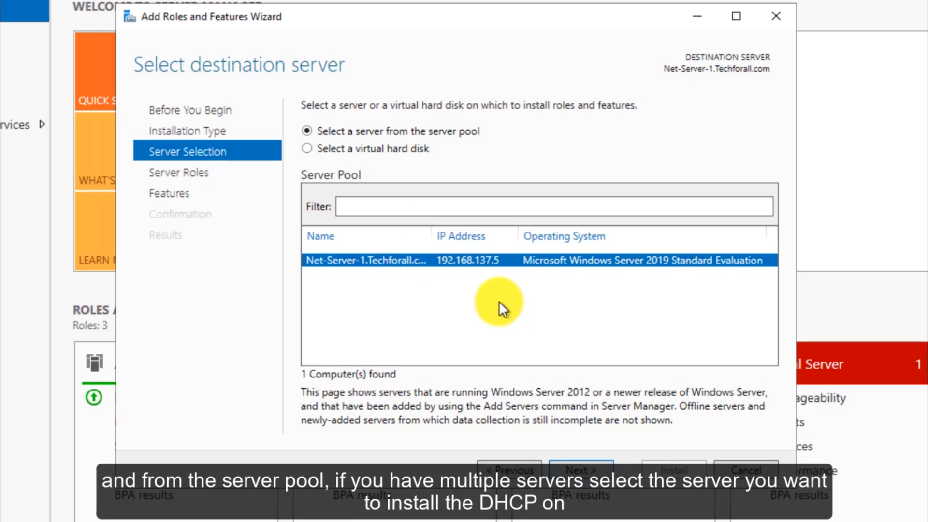
mouse_move(471, 269)
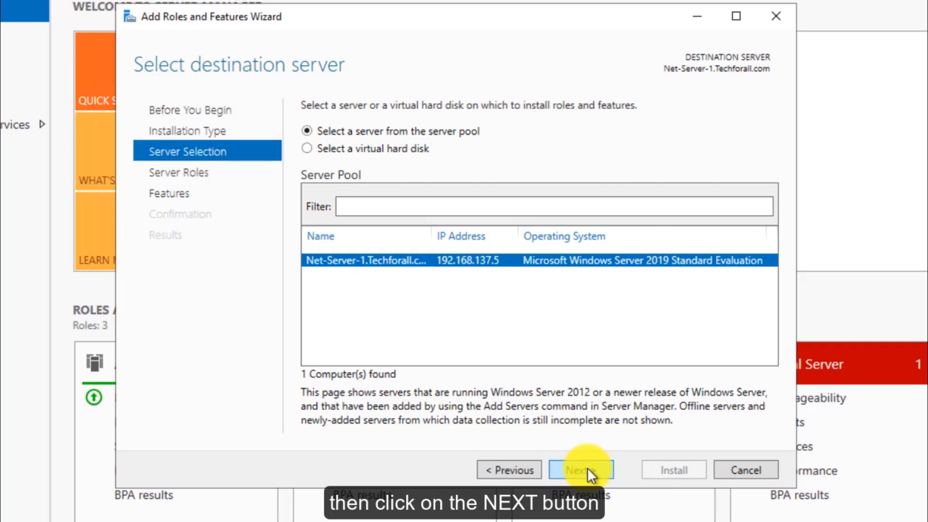
Select the DHCP Server role on the chosen server and add its required management tools
left_click(580, 470)
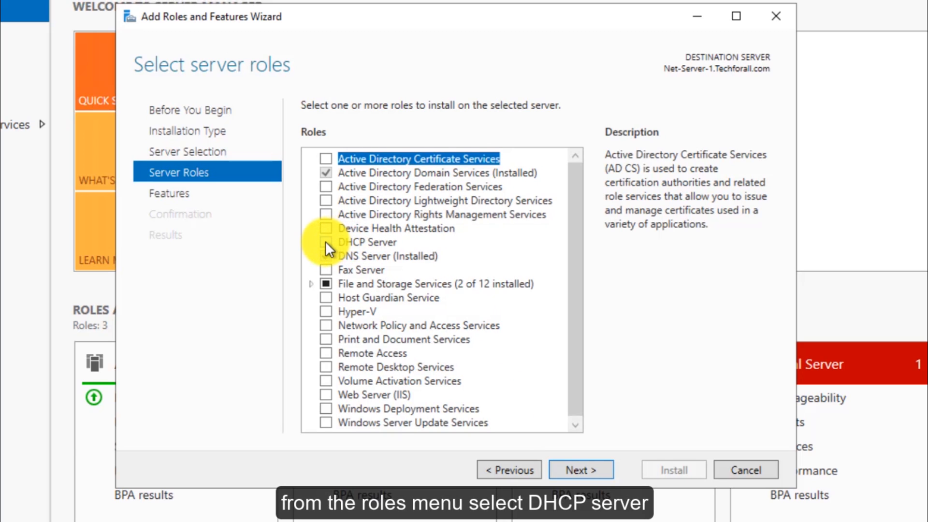
left_click(325, 241)
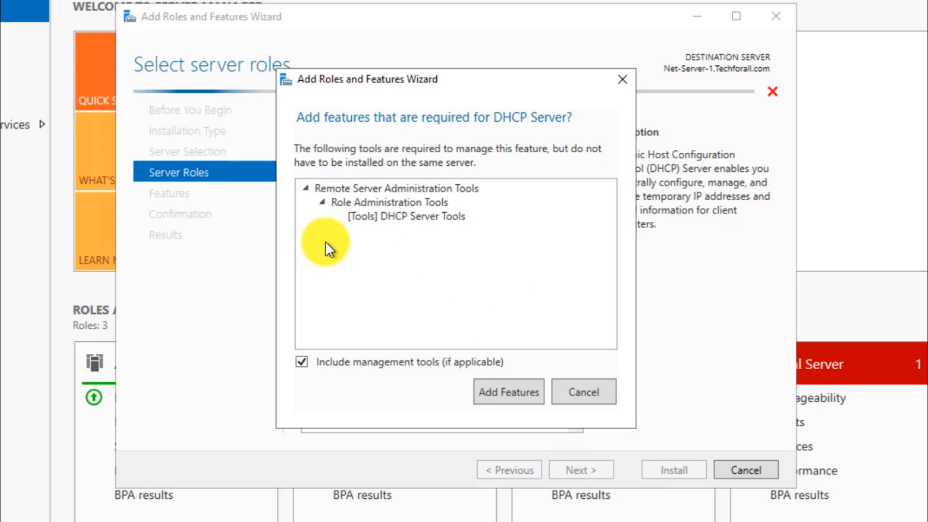
mouse_move(510, 270)
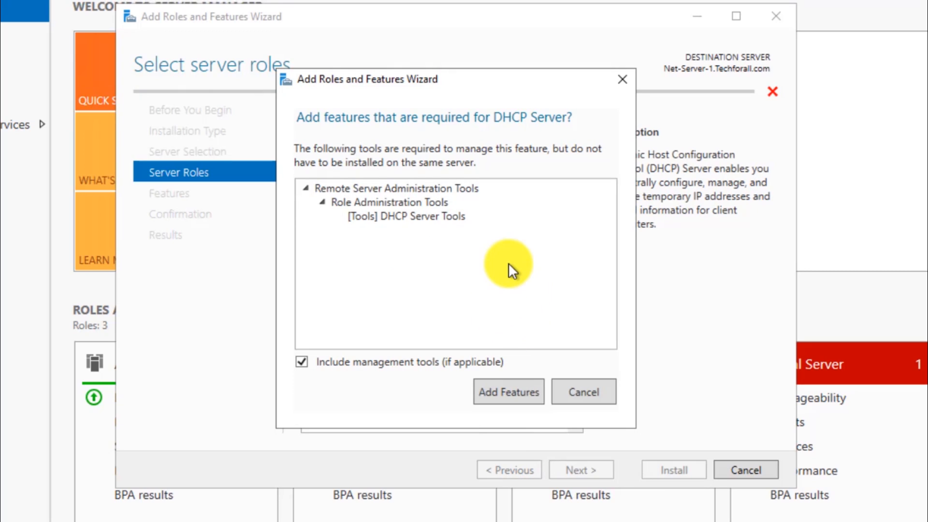
mouse_move(468, 237)
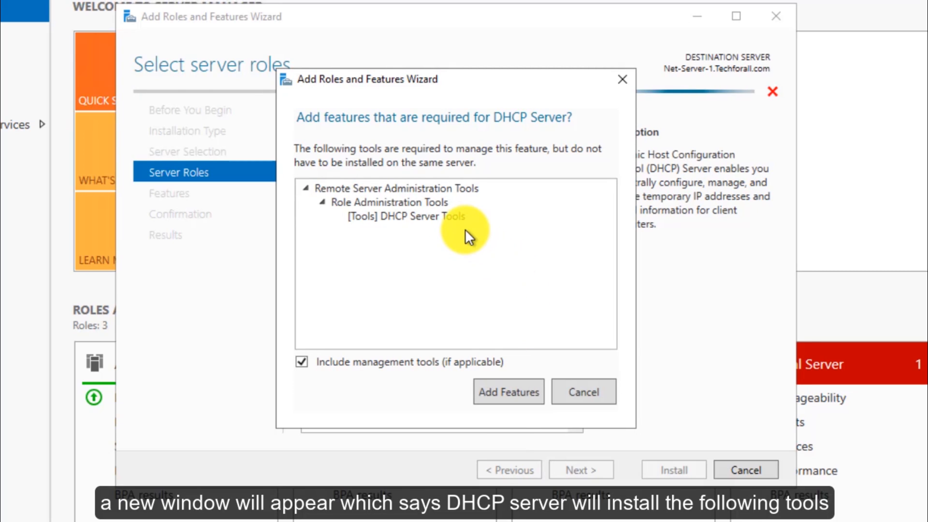
mouse_move(491, 310)
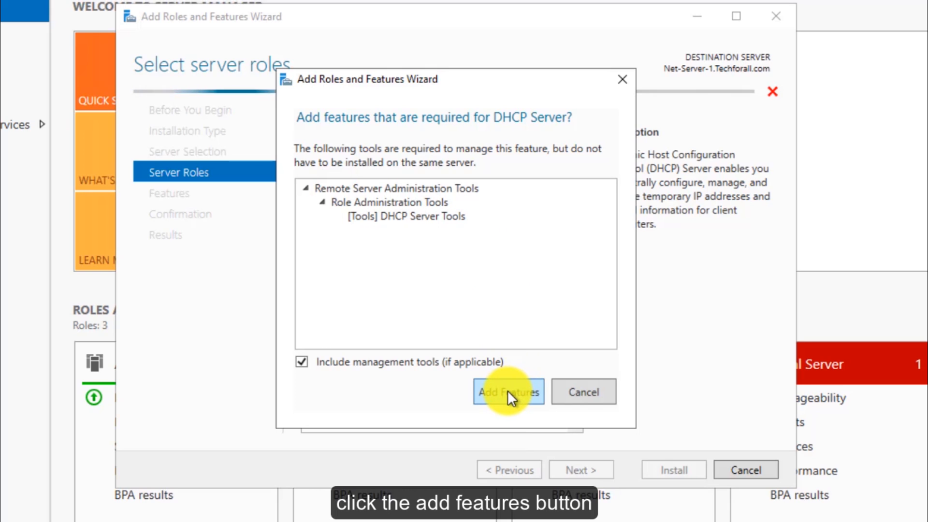
left_click(508, 391)
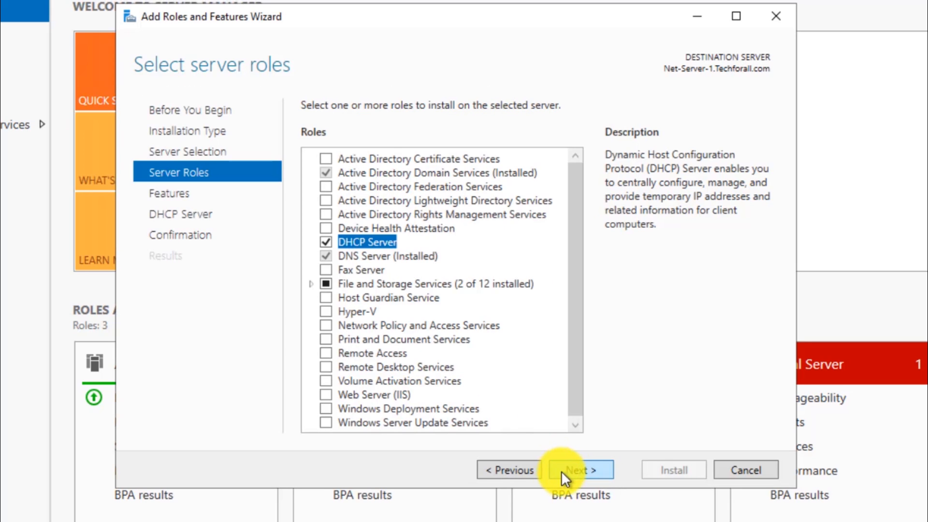
Pass the Select features page unchanged to reach the DHCP Server information page
left_click(579, 469)
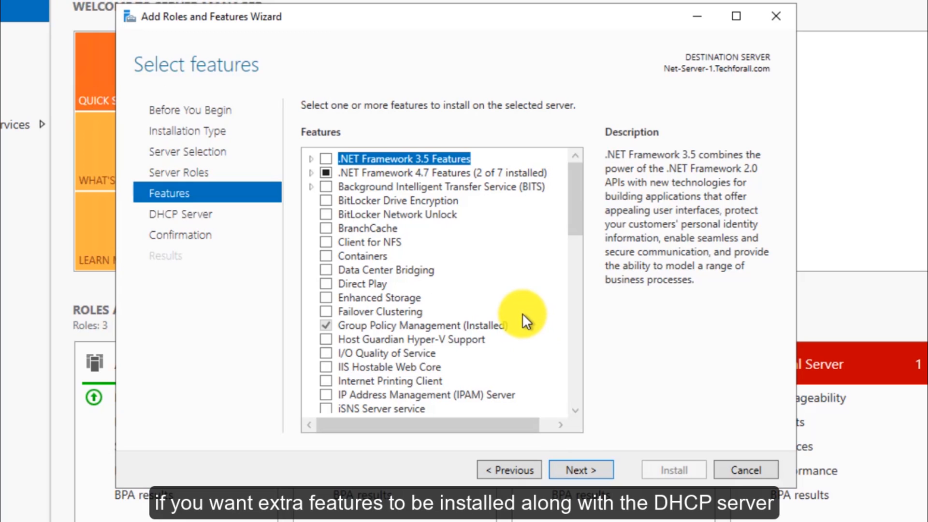
mouse_move(367, 271)
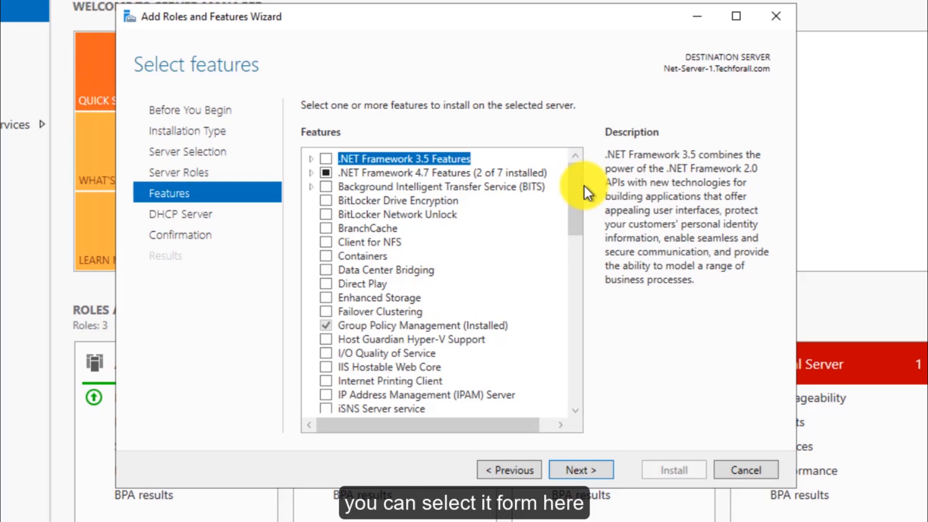
scroll("down", 3)
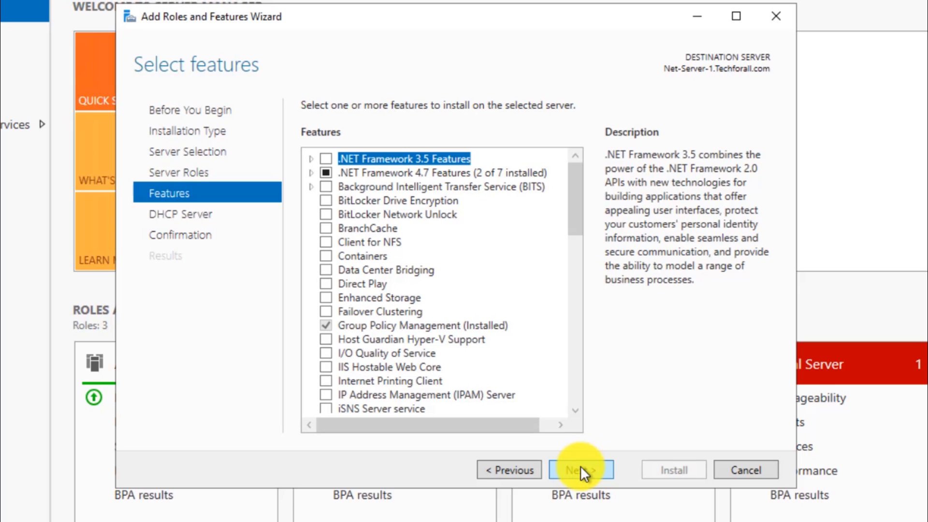
left_click(580, 469)
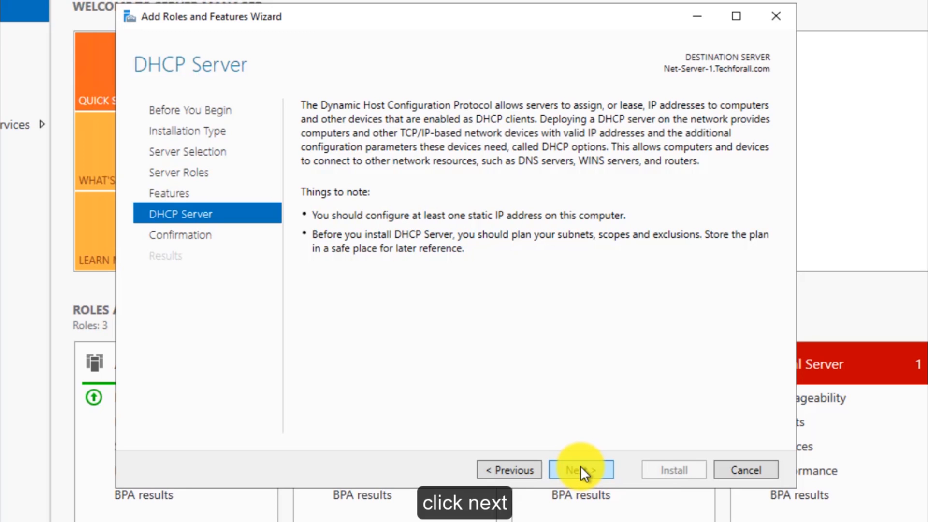
Confirm the selections and install the DHCP Server role and tools until it reports succeeded
left_click(581, 469)
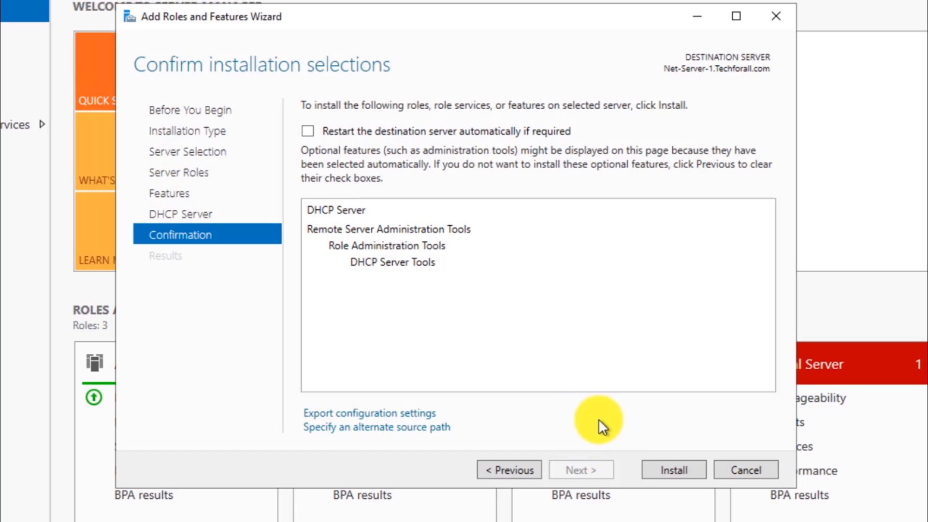
mouse_move(610, 312)
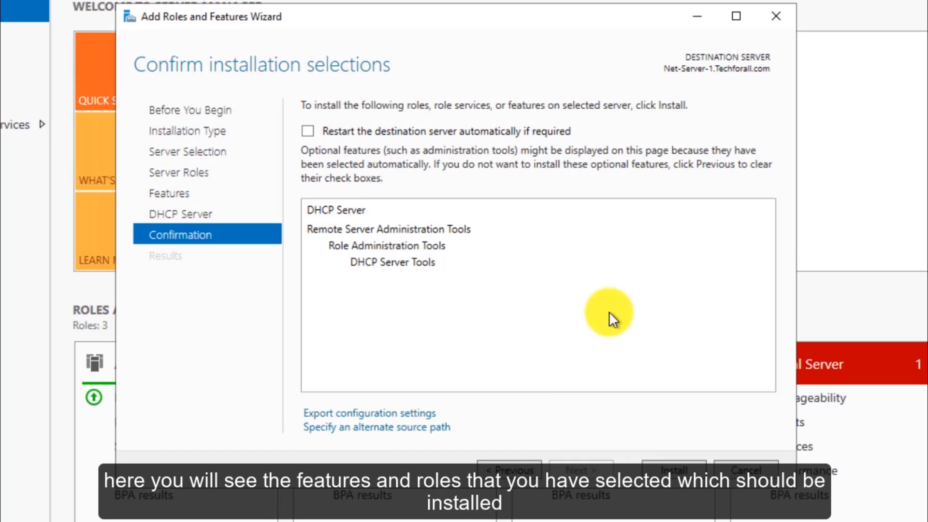
mouse_move(550, 262)
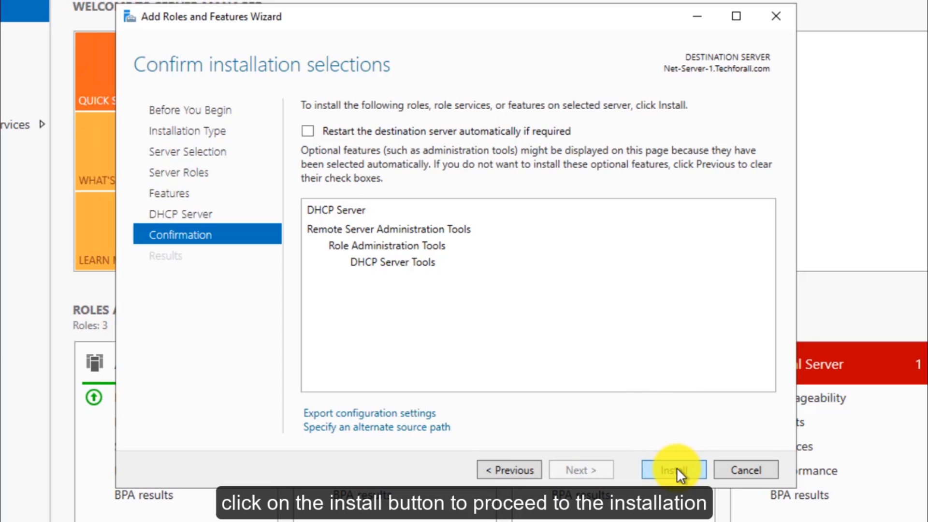
left_click(674, 470)
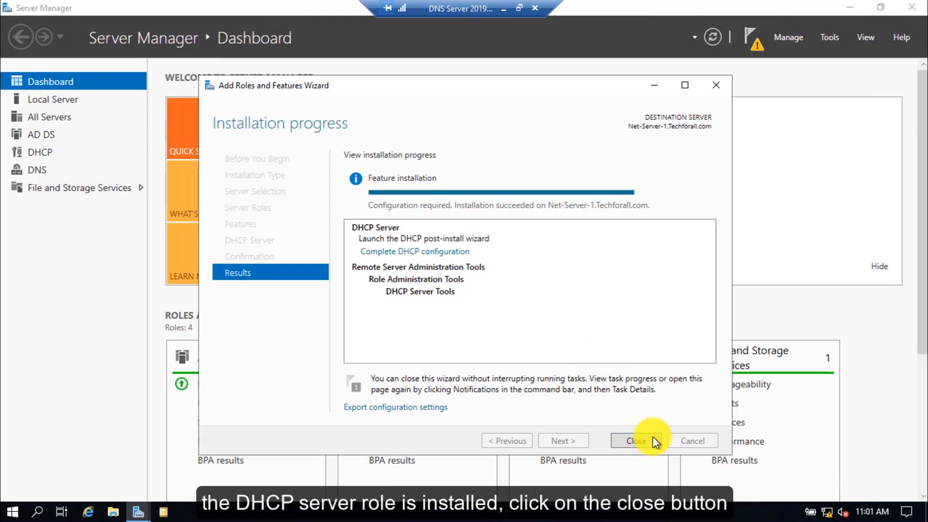
Close the finished wizard and start a server restart, bringing up the shutdown reason prompt
left_click(636, 440)
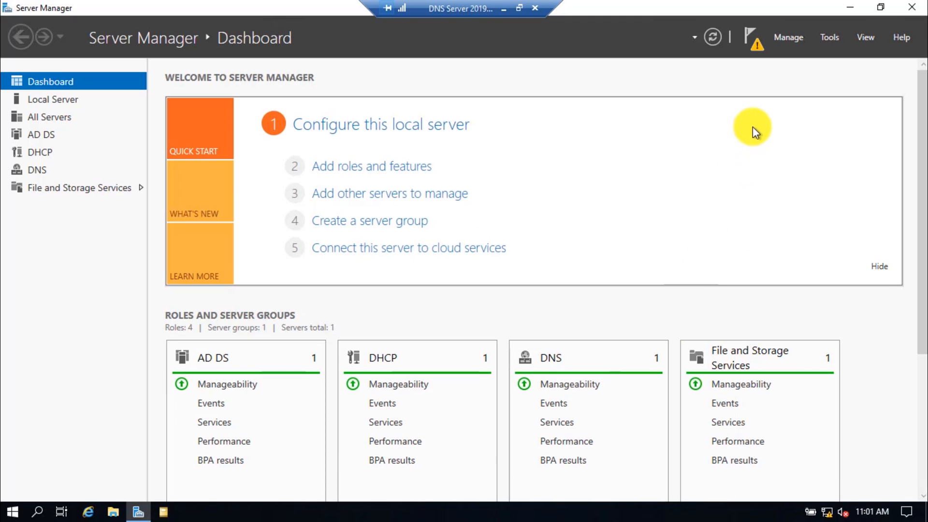
left_click(753, 36)
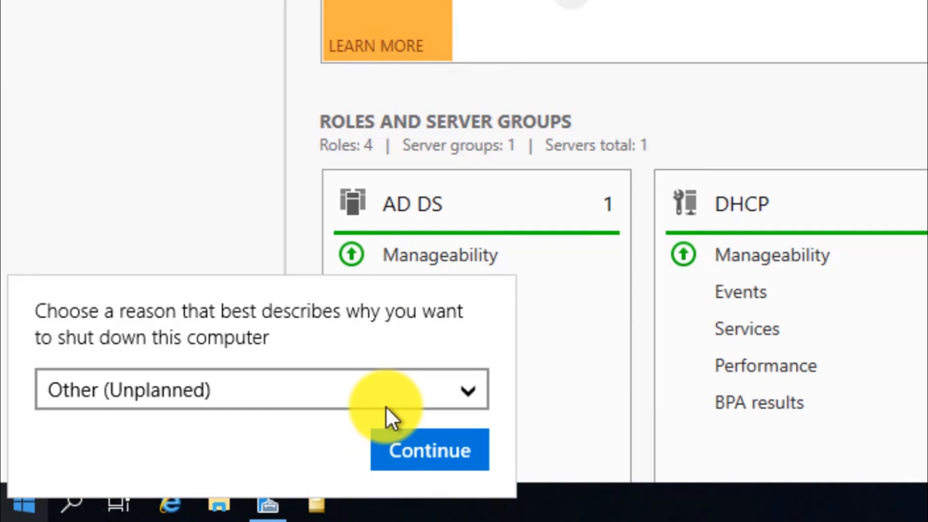
Confirm the Other (Unplanned) reason so the server restarts
left_click(429, 450)
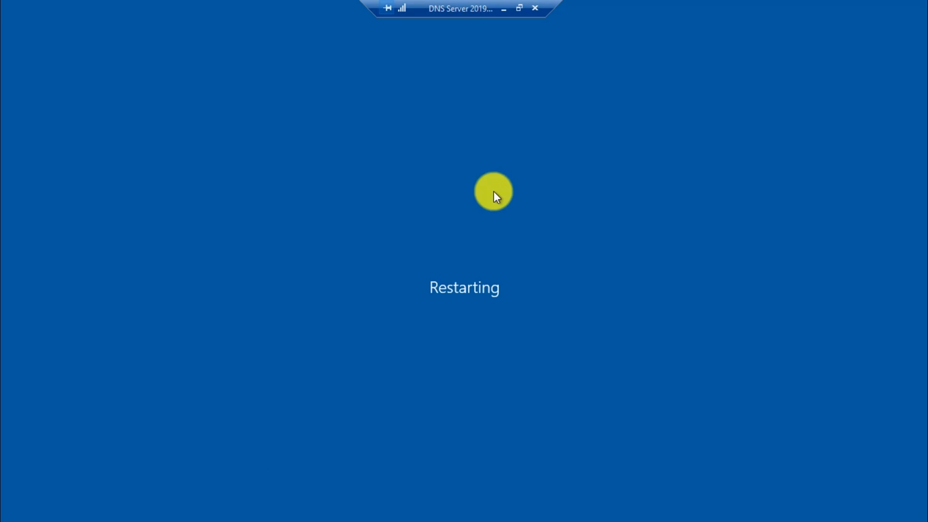
mouse_move(526, 79)
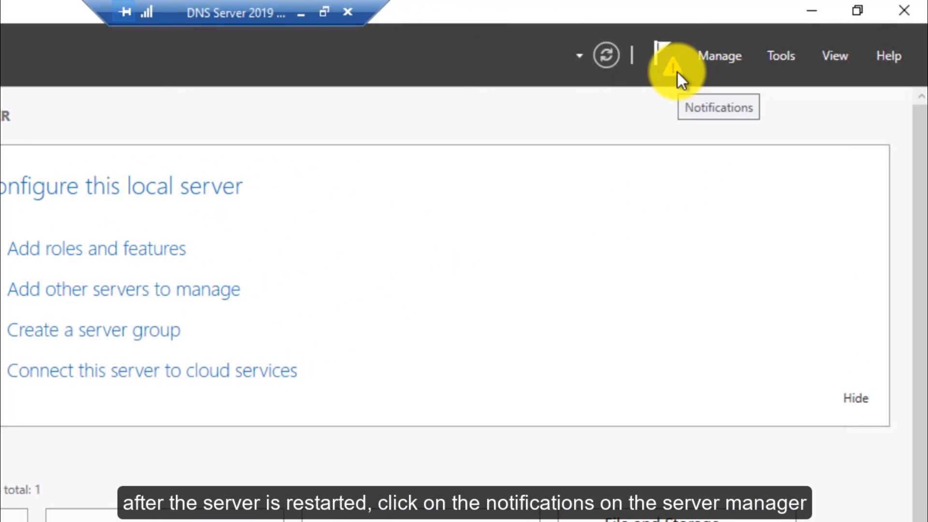
Show the notification offering Complete DHCP configuration on Net-Server-1 after the restart
left_click(667, 55)
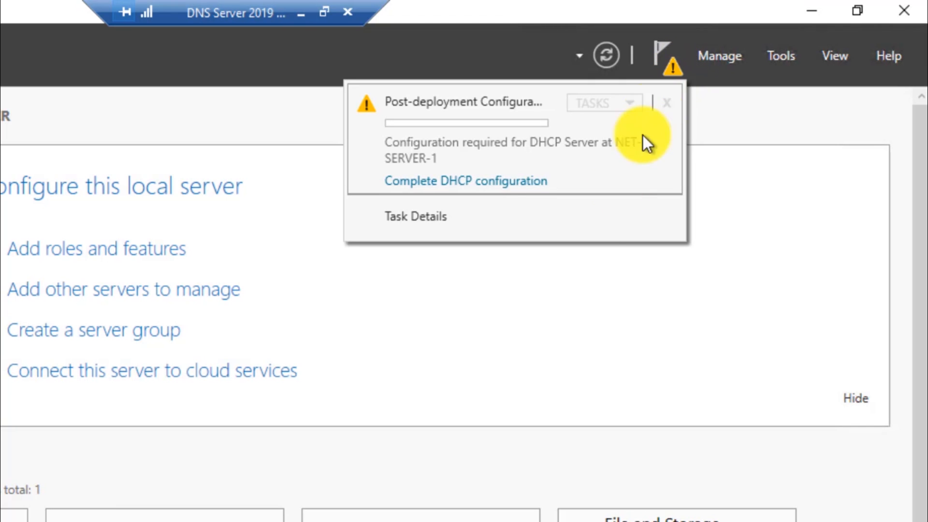
mouse_move(574, 167)
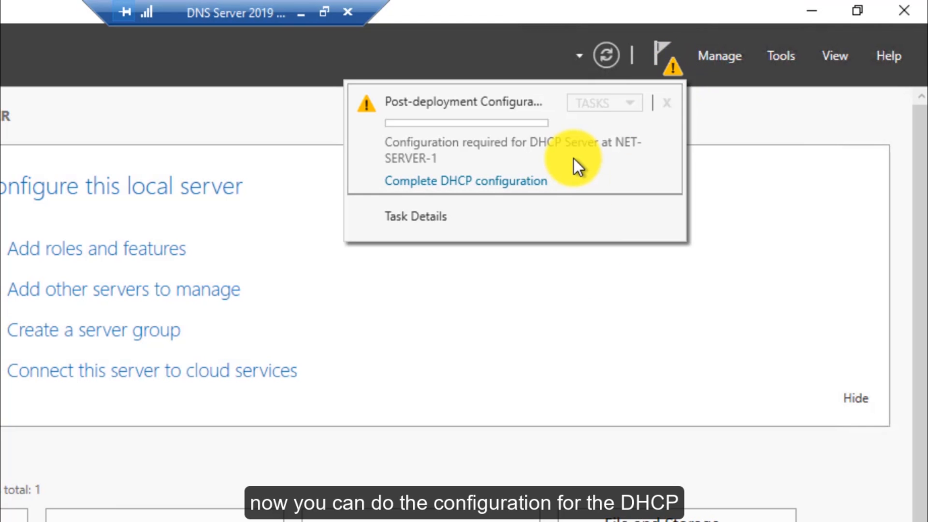